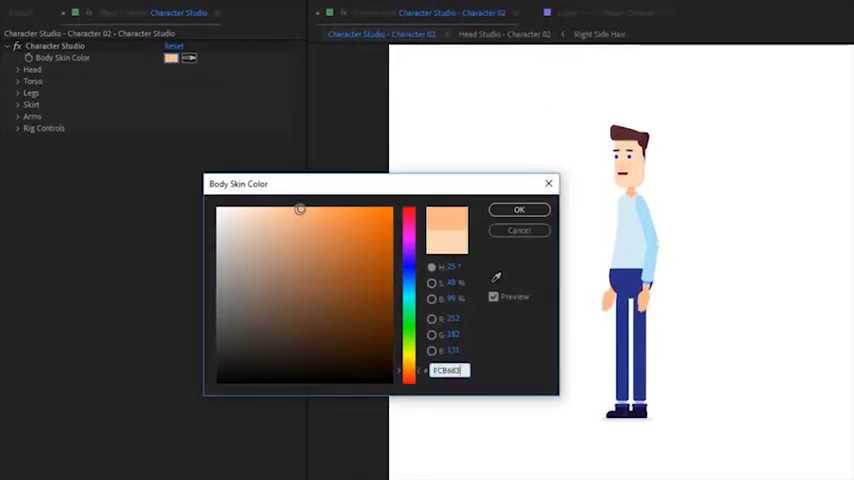
Confirm the light peach body skin colour and expand the Torso group.
{"action": "left_click", "coordinate": [519, 209]}
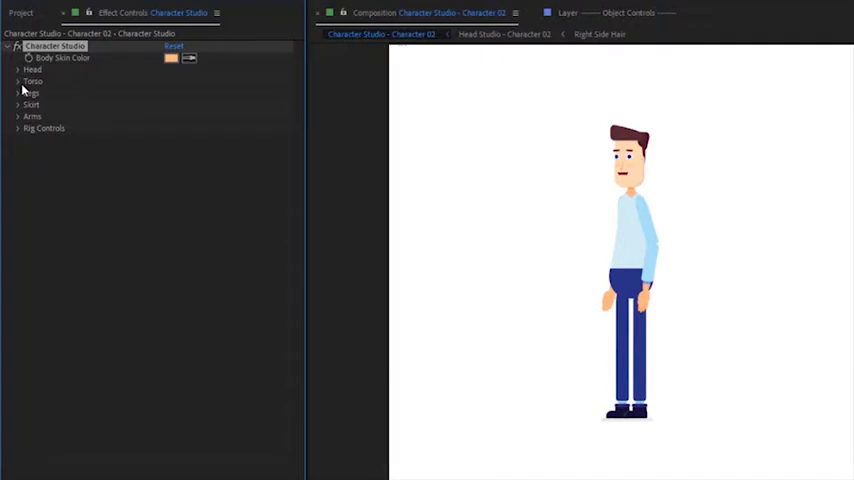
{"action": "left_click", "coordinate": [19, 81]}
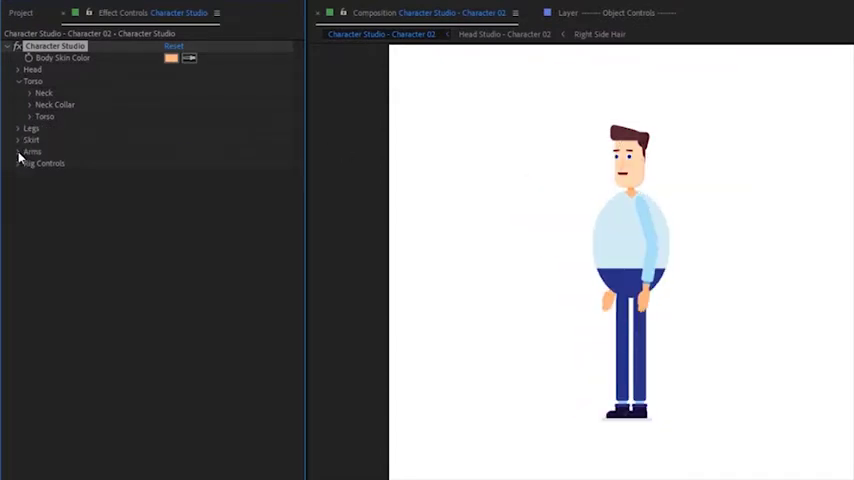
Shorten the sleeves under Arms, open Torso > Shirt, and start the Skin Color swatch.
{"action": "left_click", "coordinate": [32, 152]}
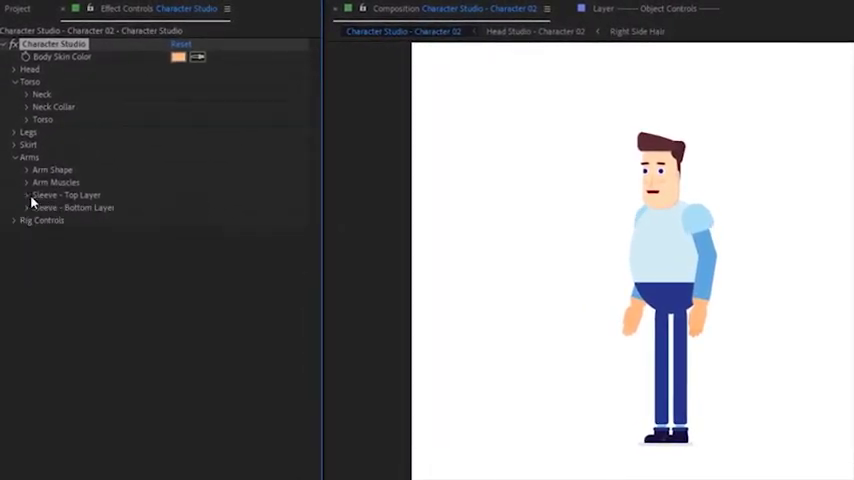
{"action": "left_click", "coordinate": [27, 207]}
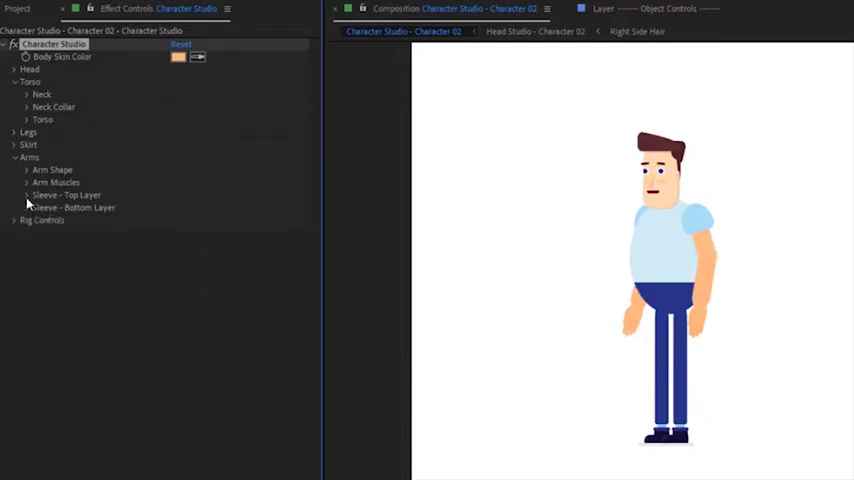
{"action": "left_click", "coordinate": [26, 195]}
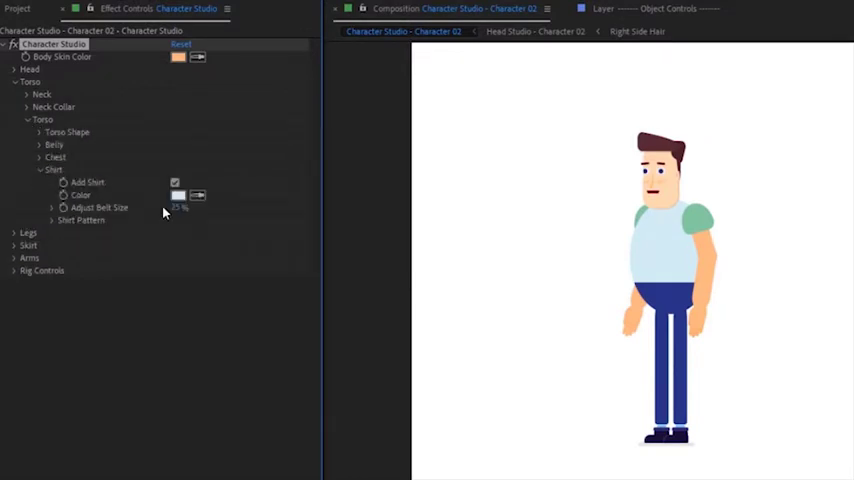
{"action": "left_click", "coordinate": [178, 195]}
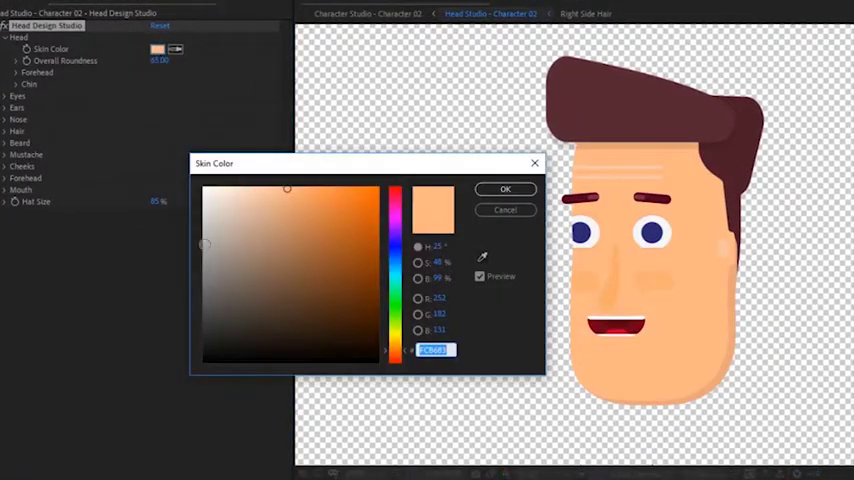
Apply the peach head skin colour, round the head with a shorter chin, then collapse Head.
{"action": "left_click", "coordinate": [505, 189]}
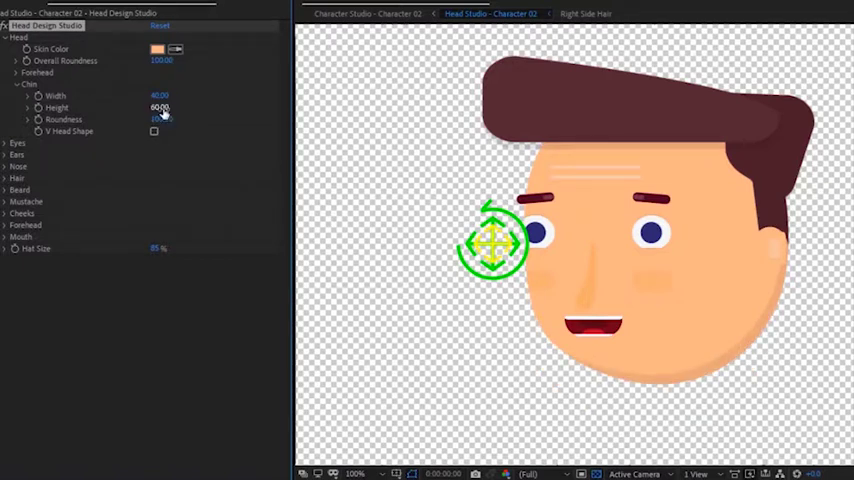
{"action": "left_click", "coordinate": [7, 37]}
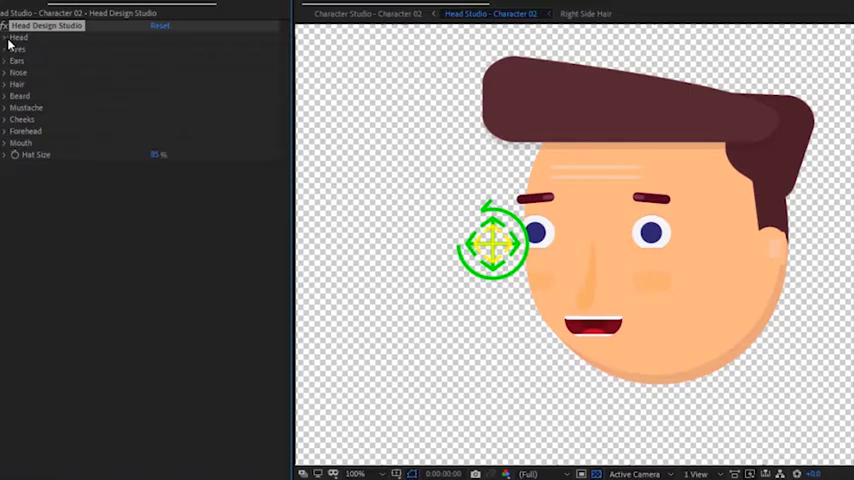
Choose curly hair styles and set the hair colour to EE3E41.
{"action": "left_click", "coordinate": [17, 85]}
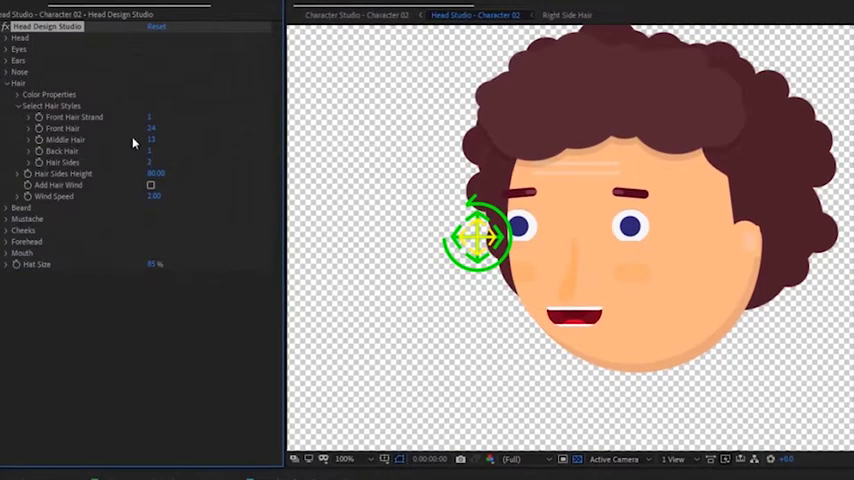
{"action": "left_click", "coordinate": [20, 94]}
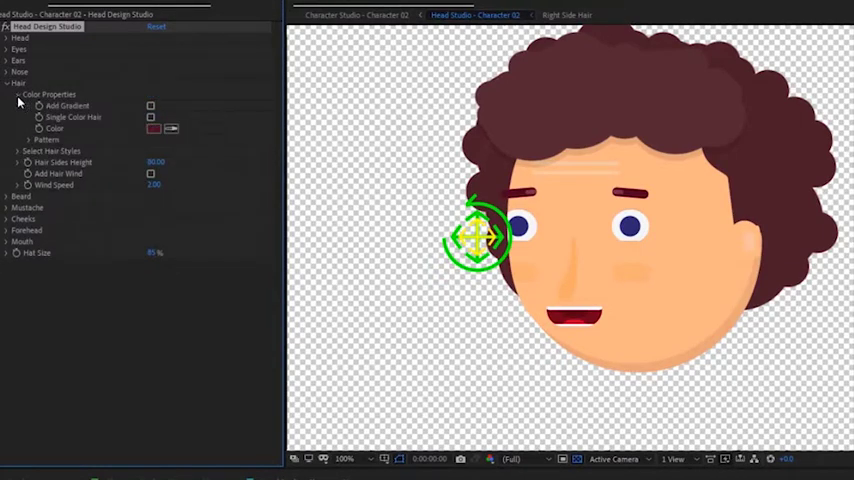
{"action": "left_click", "coordinate": [153, 128]}
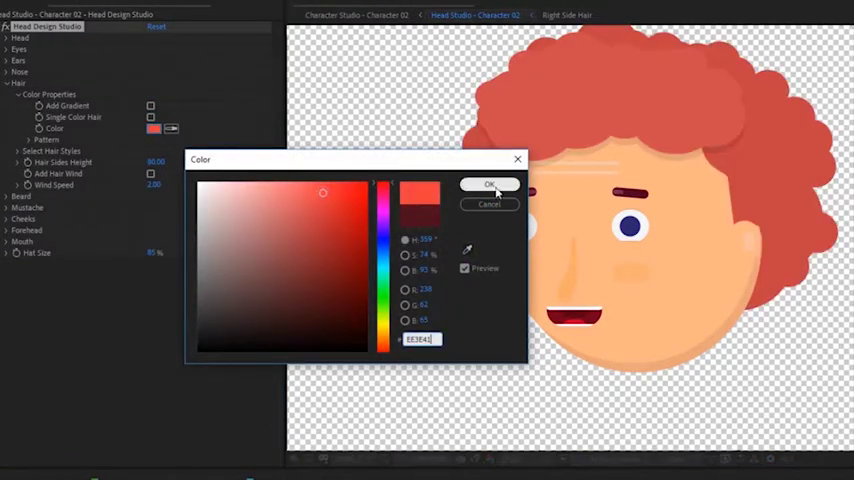
{"action": "left_click", "coordinate": [489, 184]}
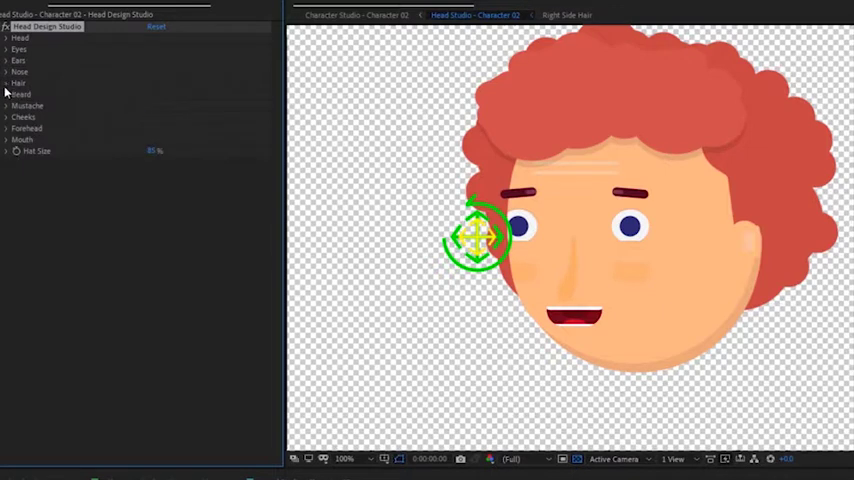
Choose a pointed nose shape, then expand Ears and Ear Properties.
{"action": "left_click", "coordinate": [18, 72]}
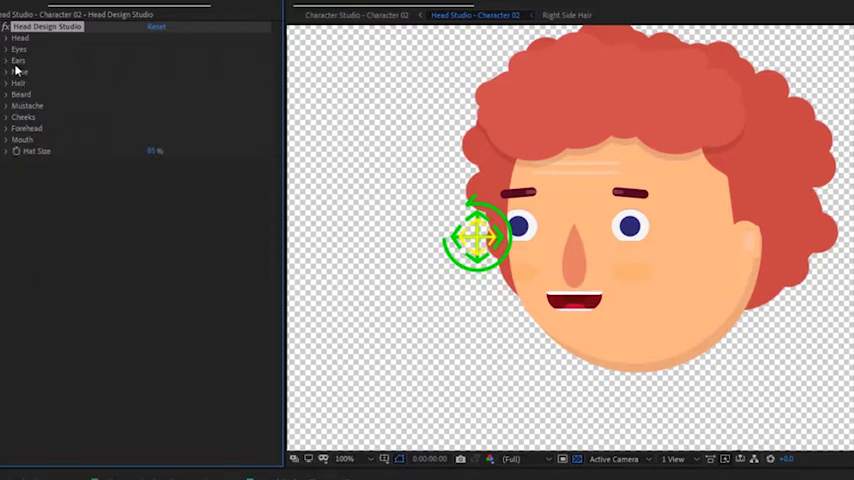
{"action": "left_click", "coordinate": [6, 60]}
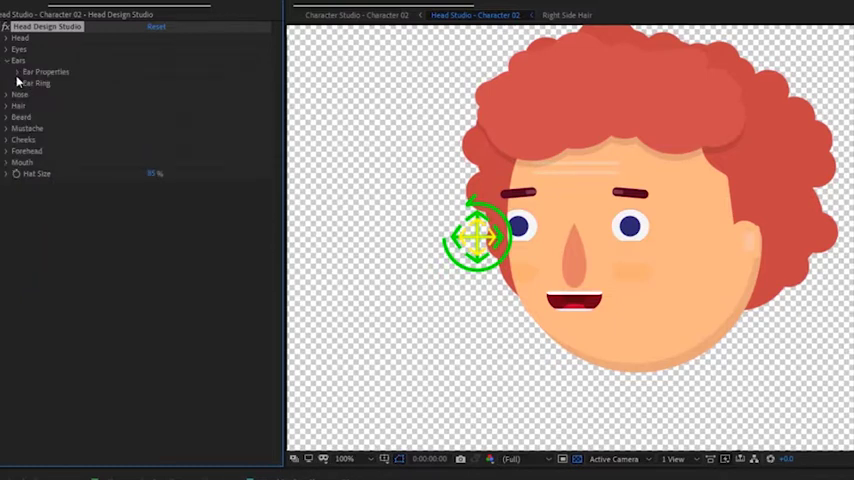
{"action": "left_click", "coordinate": [18, 71]}
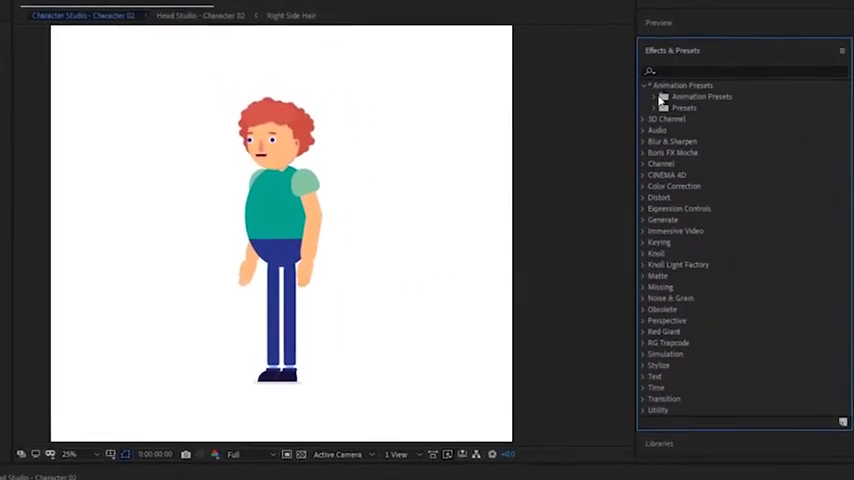
Expand the Animation Presets folder in Effects & Presets.
{"action": "left_click", "coordinate": [673, 108]}
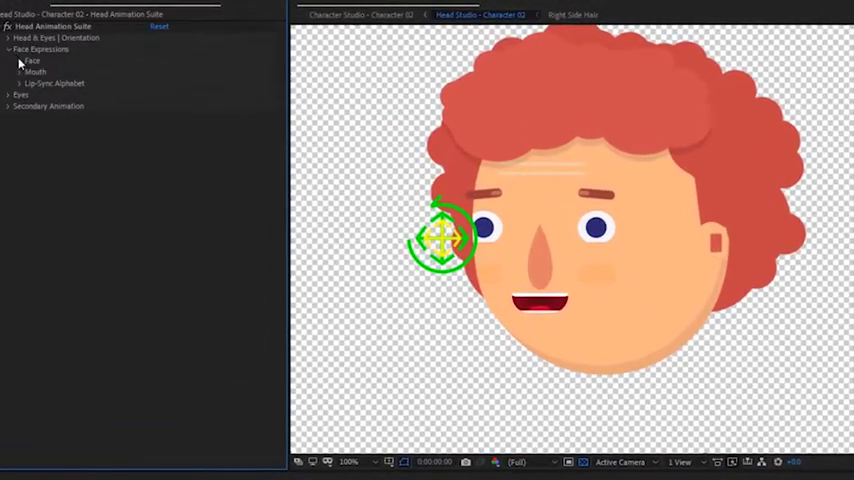
Set the face expression to Happy and raise the Happy mouth slider to about 83.
{"action": "left_click", "coordinate": [32, 60]}
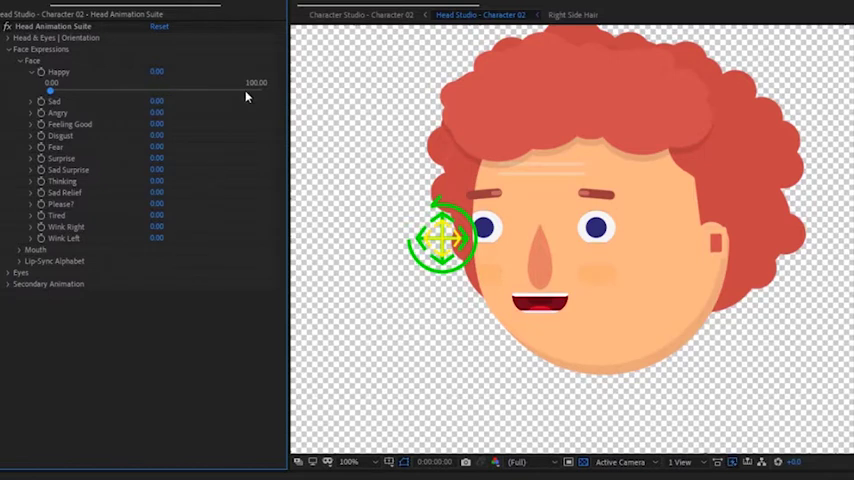
{"action": "left_click", "coordinate": [22, 49]}
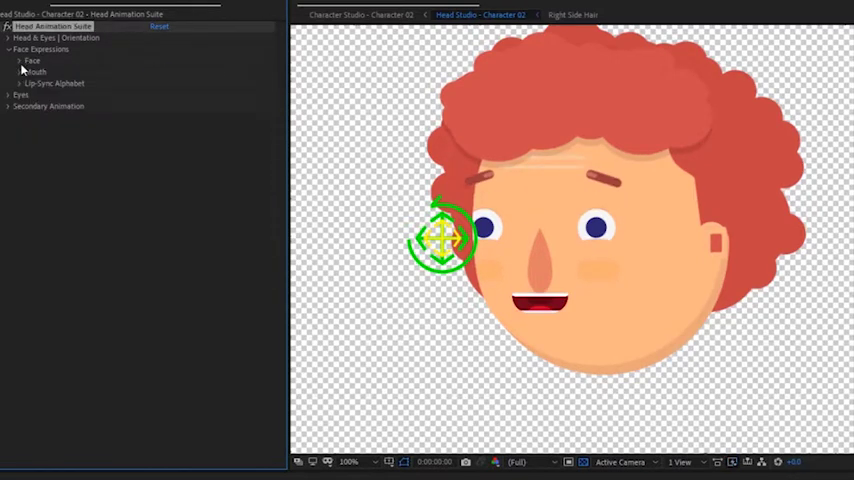
{"action": "left_click", "coordinate": [20, 71]}
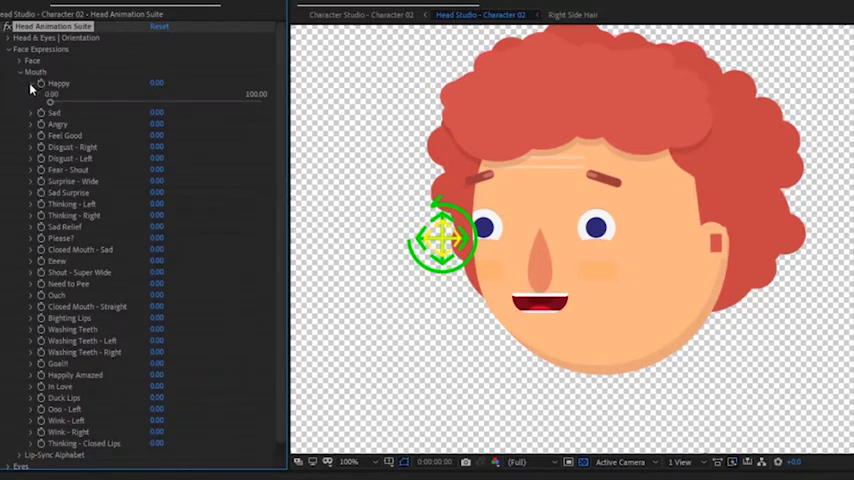
{"action": "left_click_drag", "start_coordinate": [52, 101], "coordinate": [228, 101]}
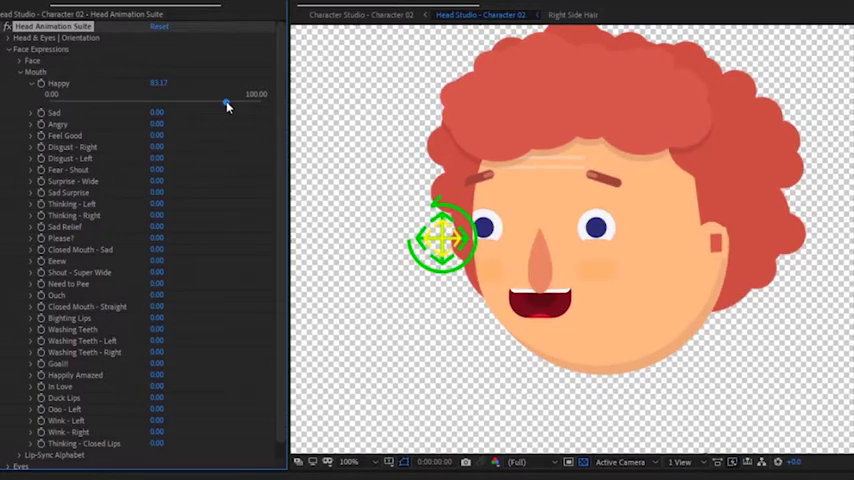